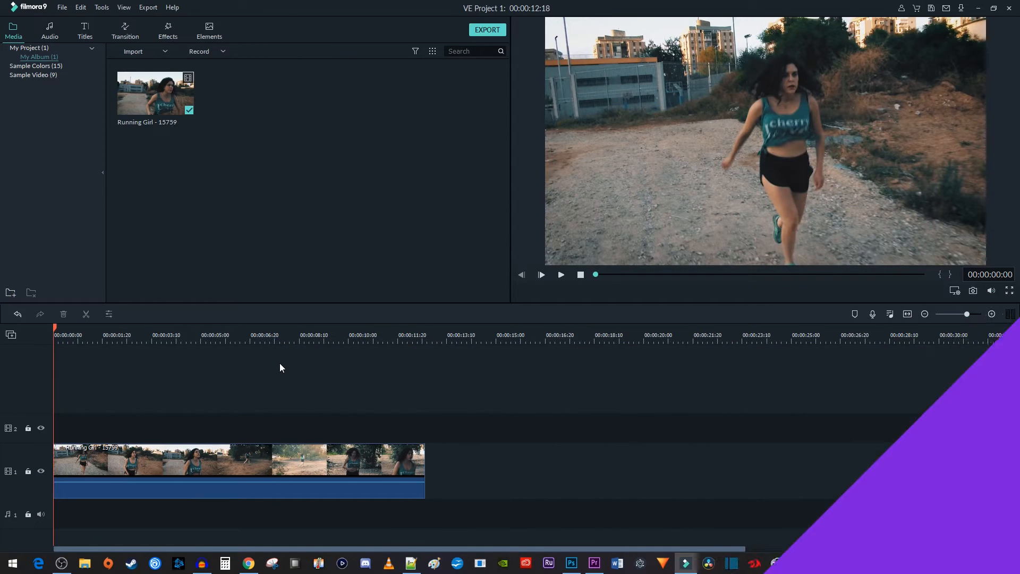
- Select the Running Girl clip on the timeline's video track
click(560, 274)
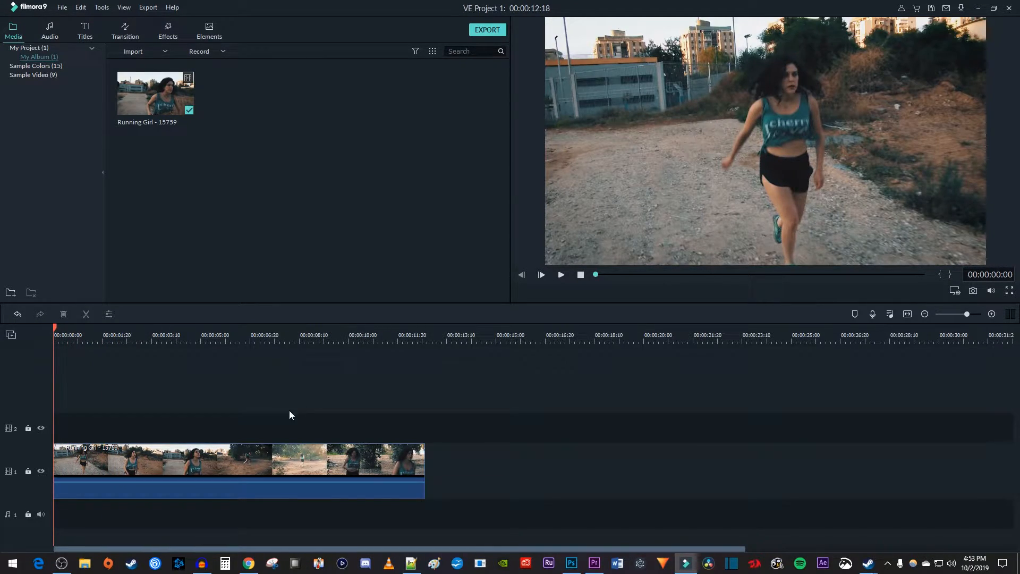
click(237, 459)
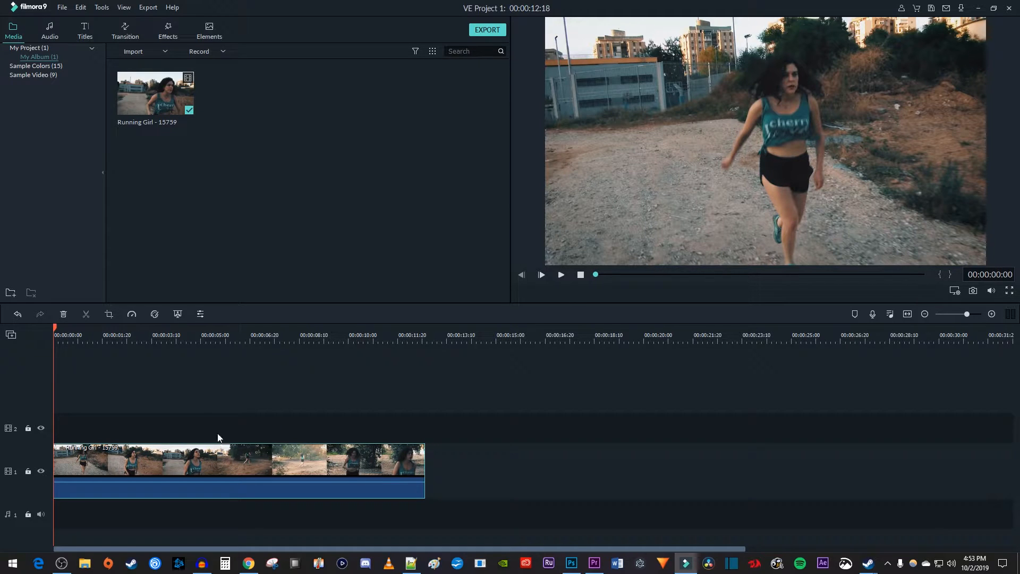
mouse_move(132, 315)
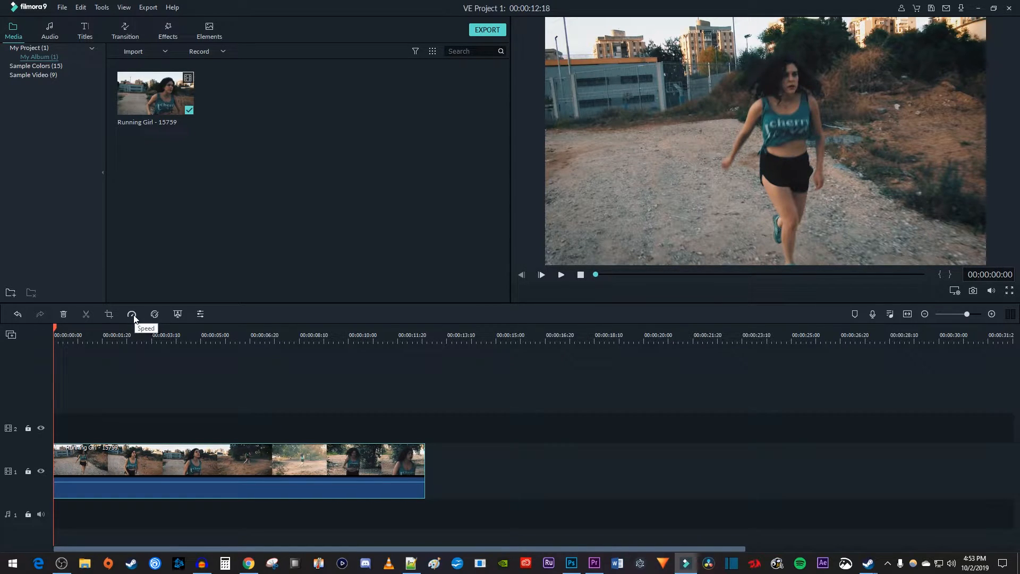
- Slow the Running Girl clip to 0.5x via the Speed presets, stretching it to about 25 seconds
click(133, 314)
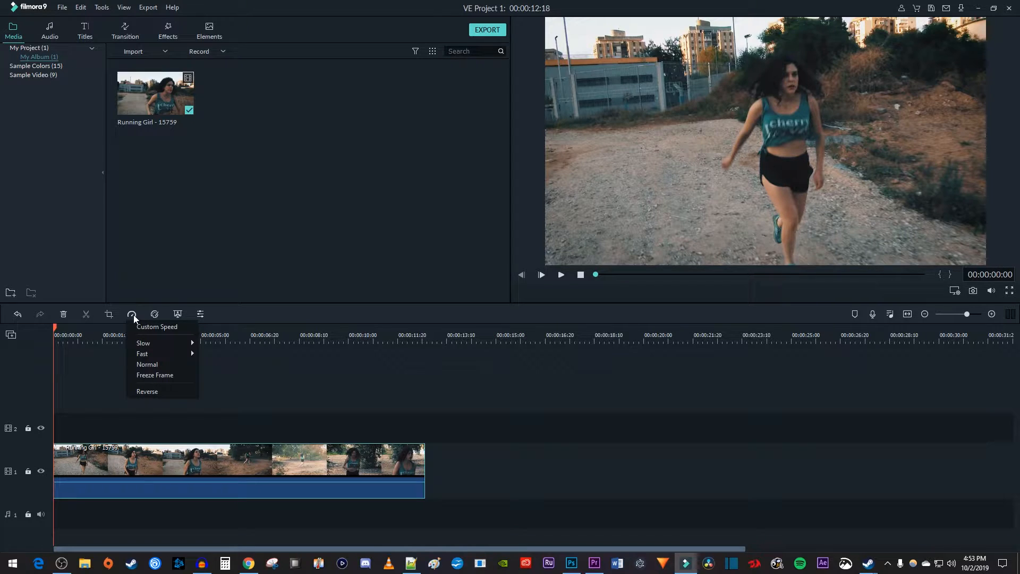
mouse_move(142, 344)
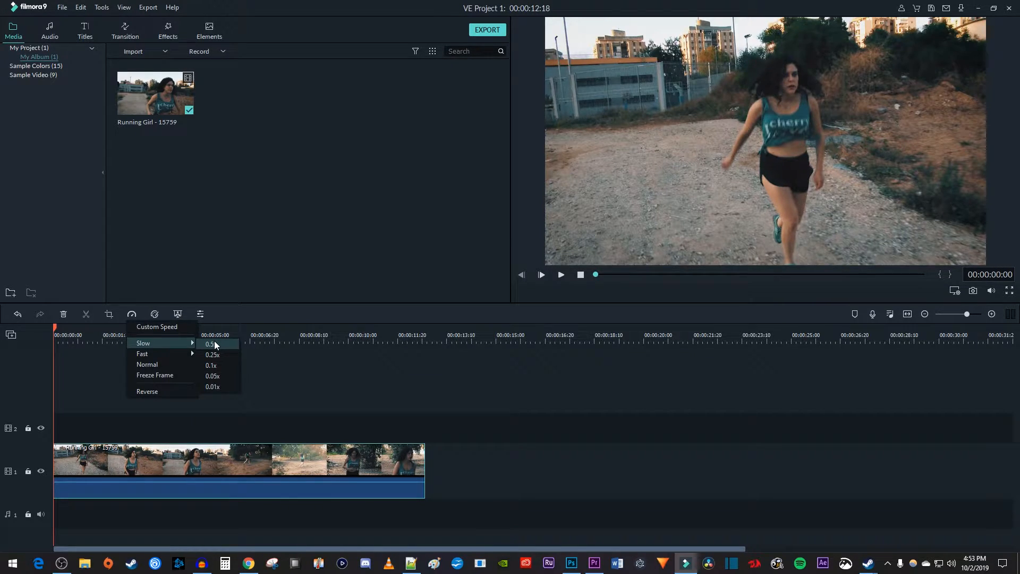
mouse_move(225, 349)
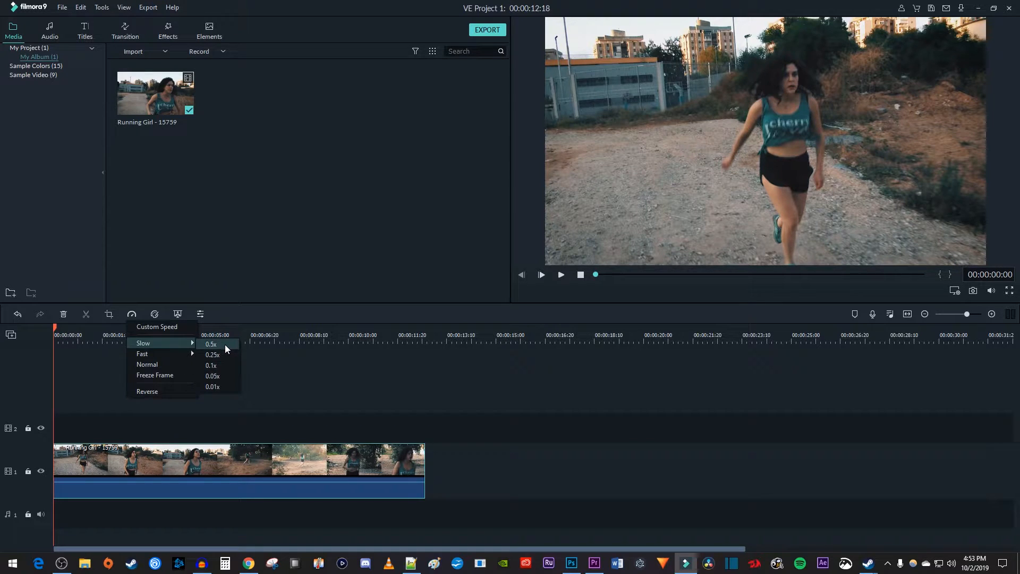
click(210, 344)
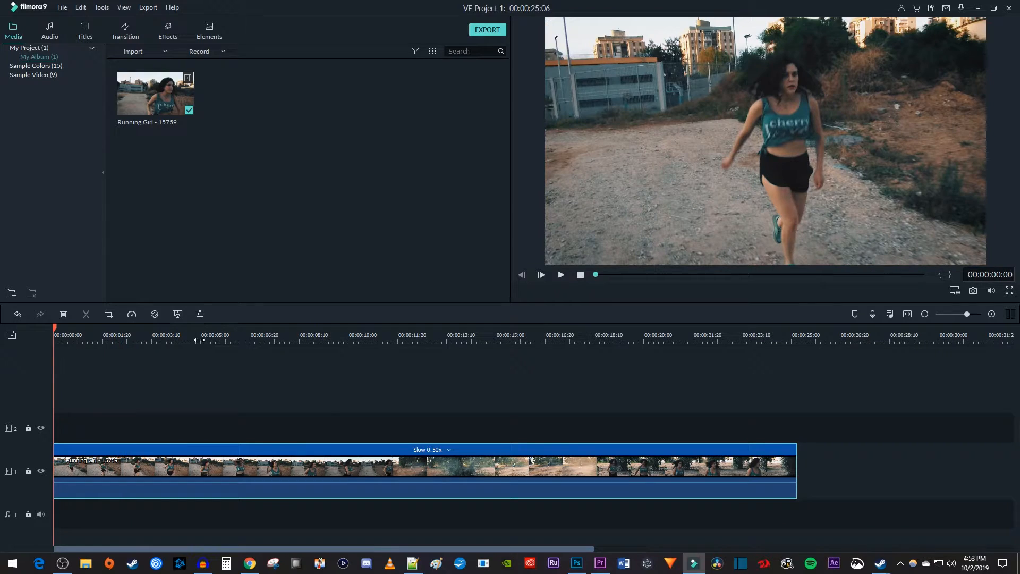
- Restore the Running Girl clip to Normal speed, back to about 12.5 seconds
click(132, 315)
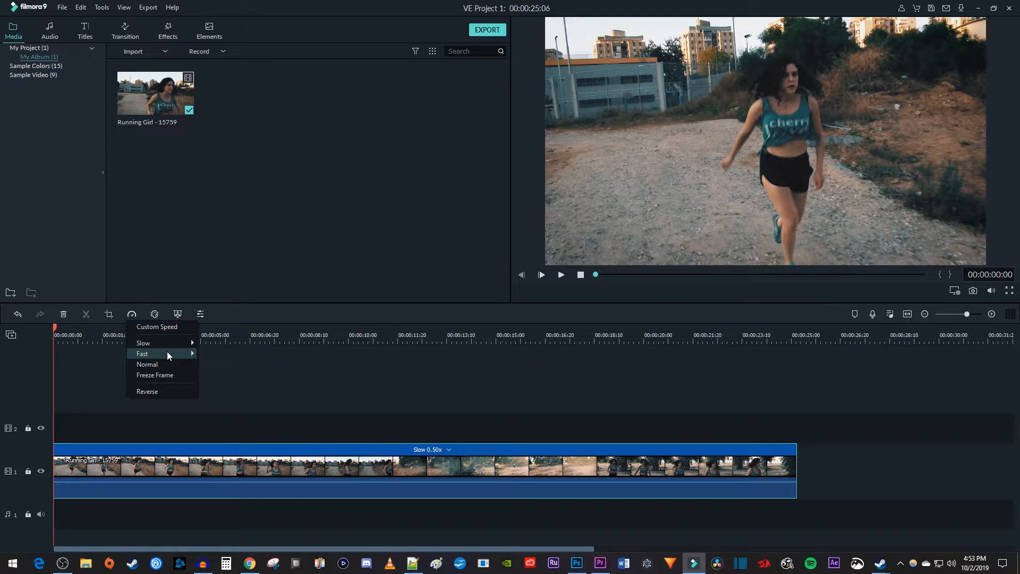
mouse_move(142, 353)
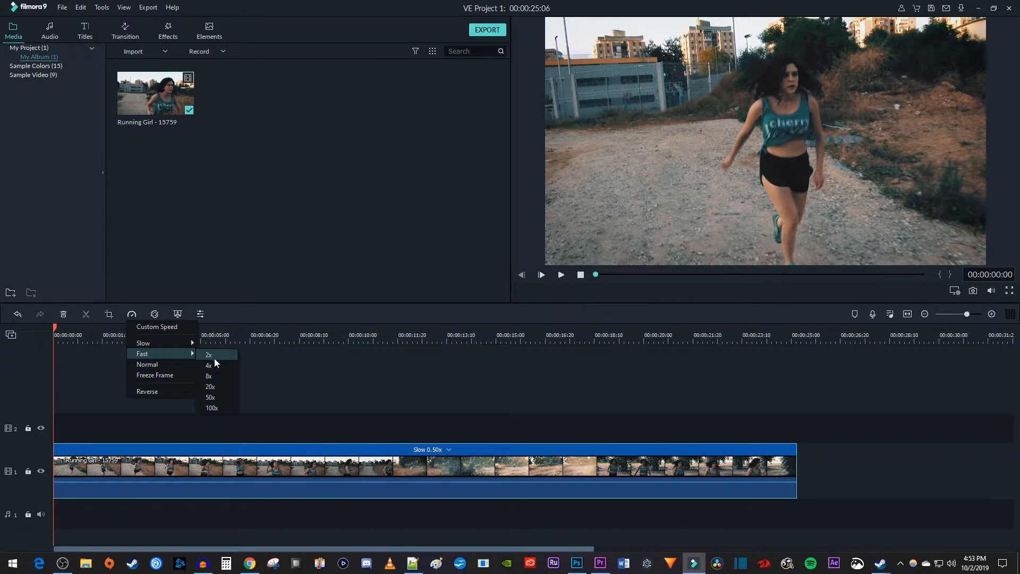
click(209, 365)
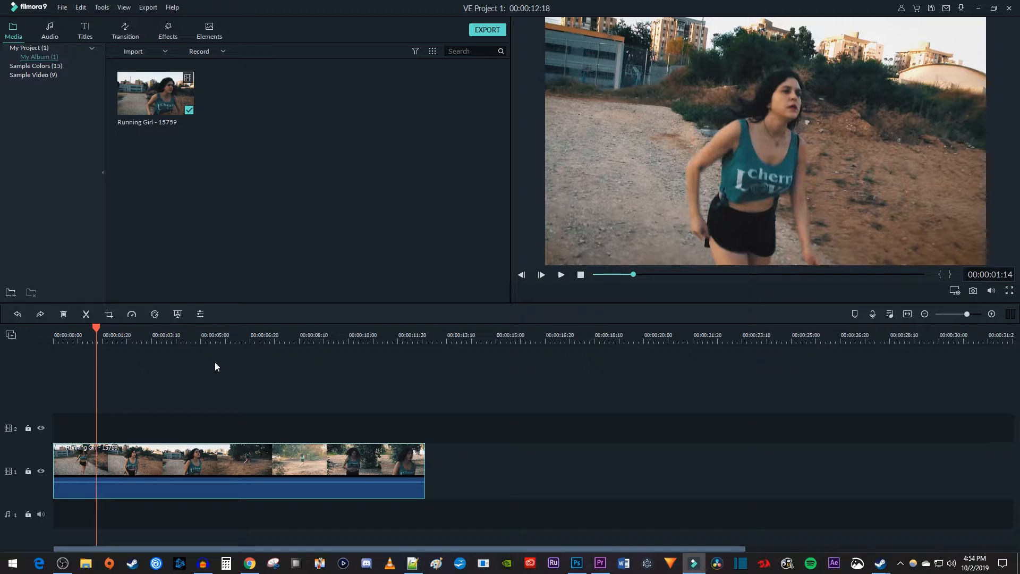
- Bring up Speed and Duration (Custom Speed) for the clip from its context menu
right_click(225, 462)
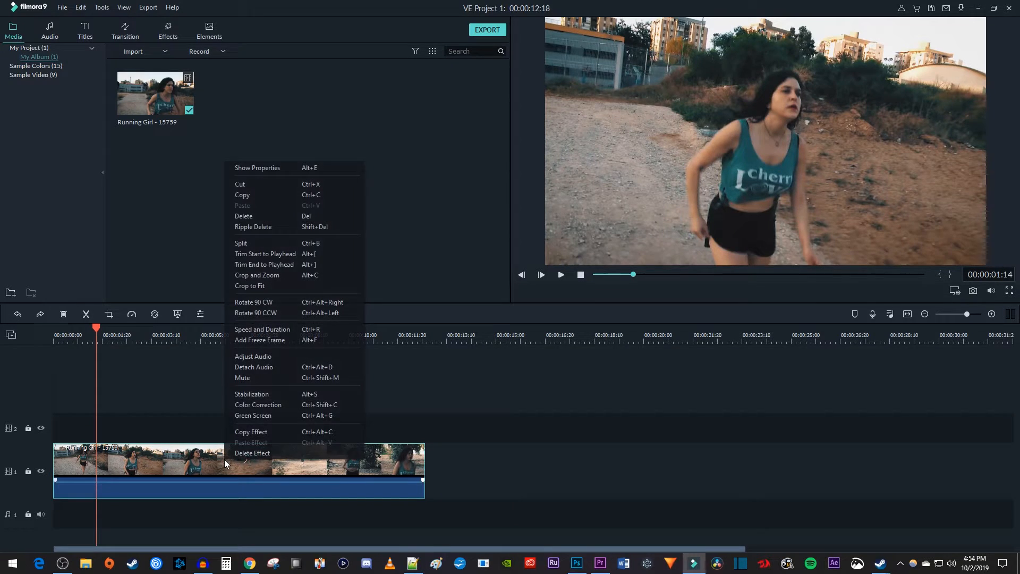
mouse_move(262, 328)
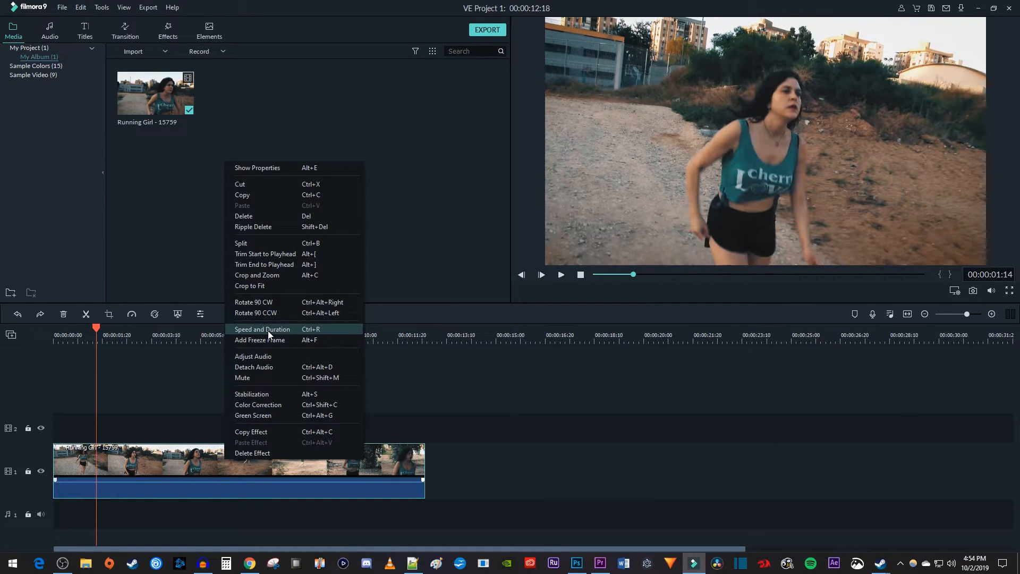
click(261, 328)
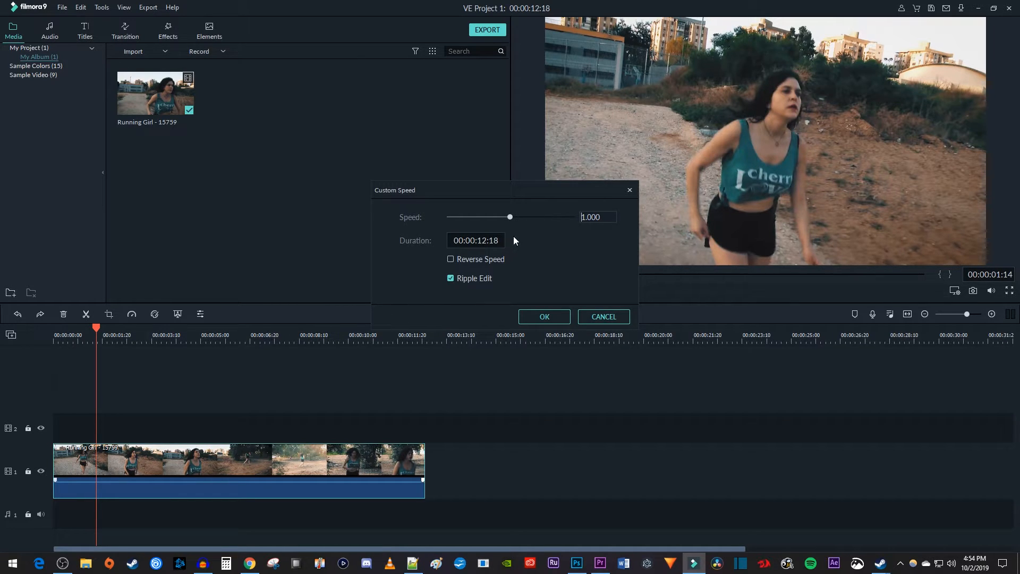
- Set a custom speed of about 3.59x, shortening the clip to roughly 3 seconds, and play it back
drag(509, 216, 483, 216)
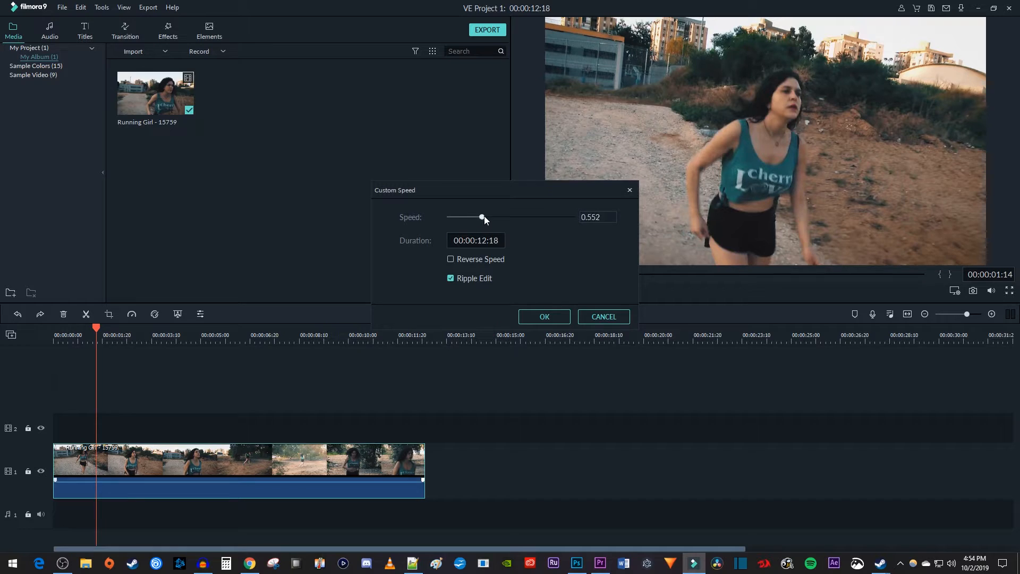
drag(483, 217, 527, 217)
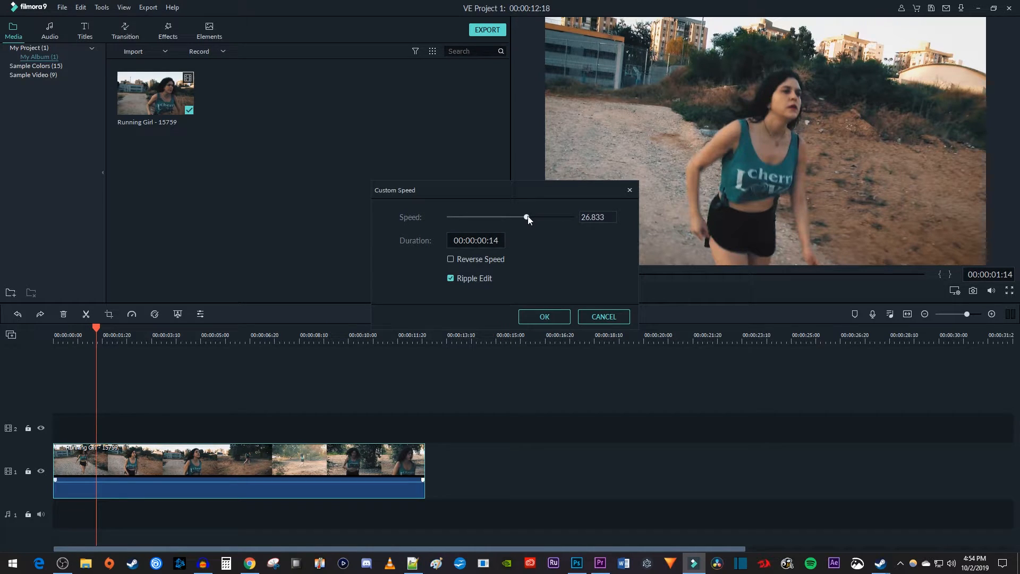
drag(527, 217, 517, 217)
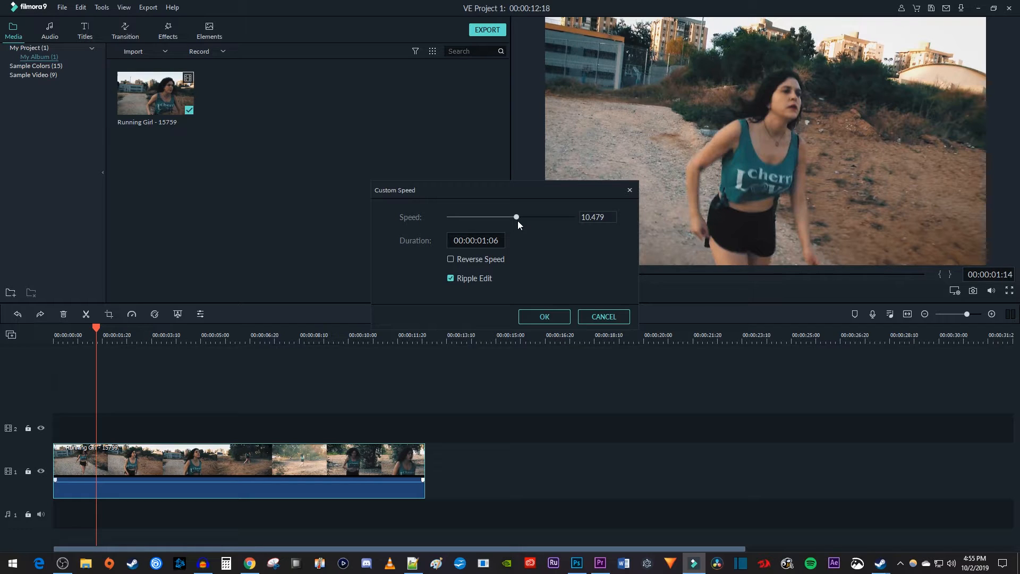
drag(516, 217, 463, 217)
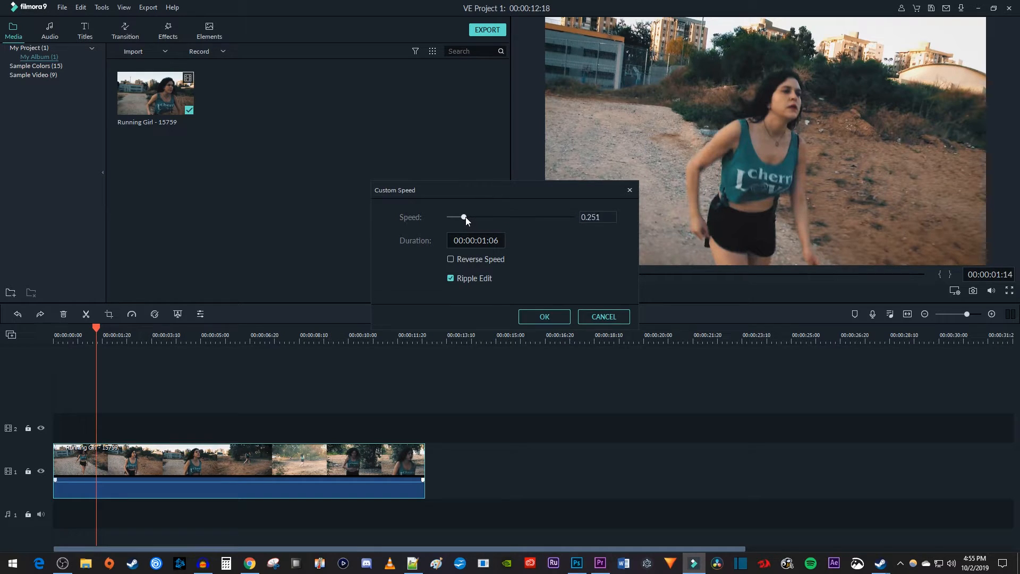
drag(464, 217, 511, 217)
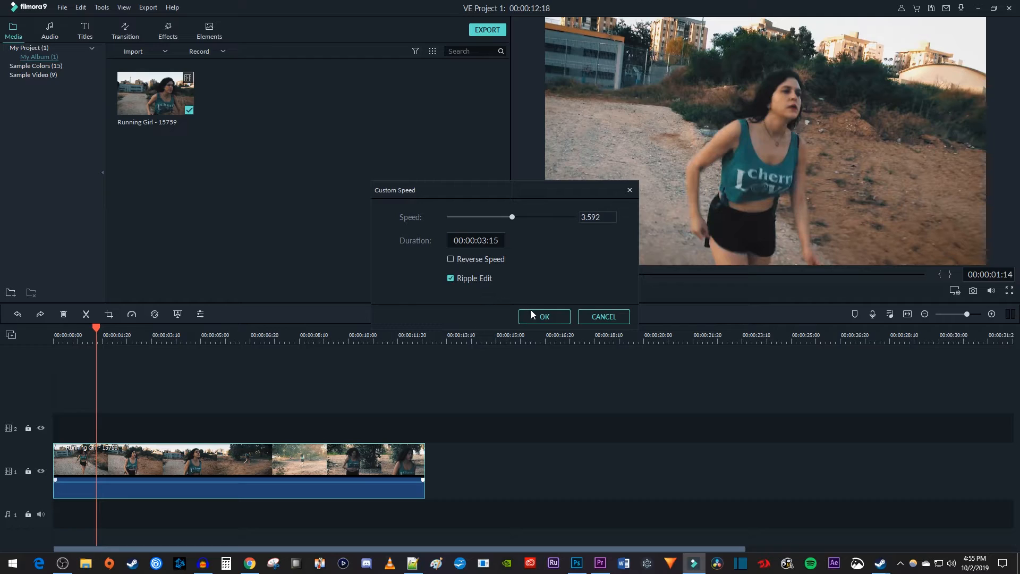
click(544, 317)
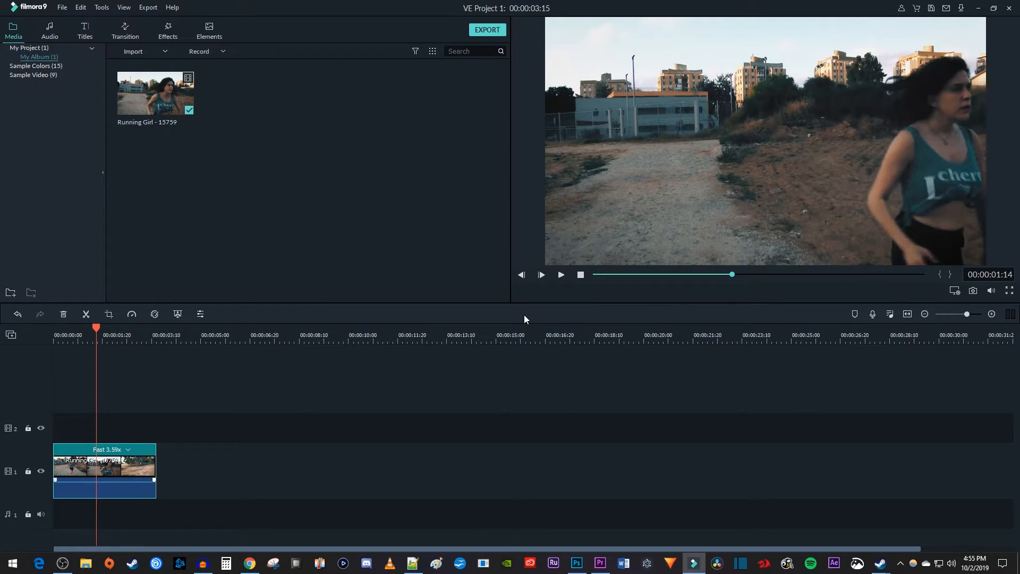
click(541, 274)
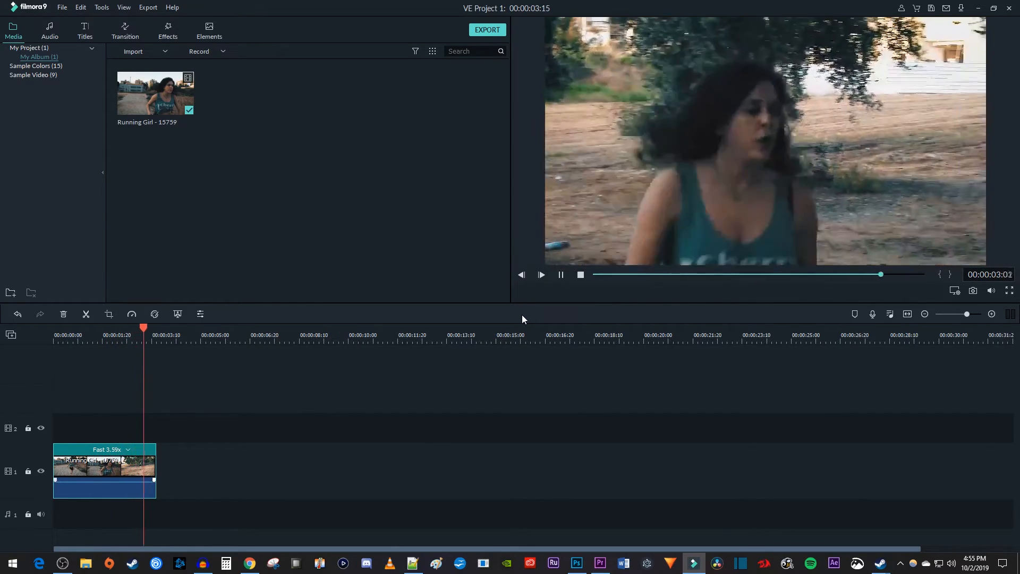